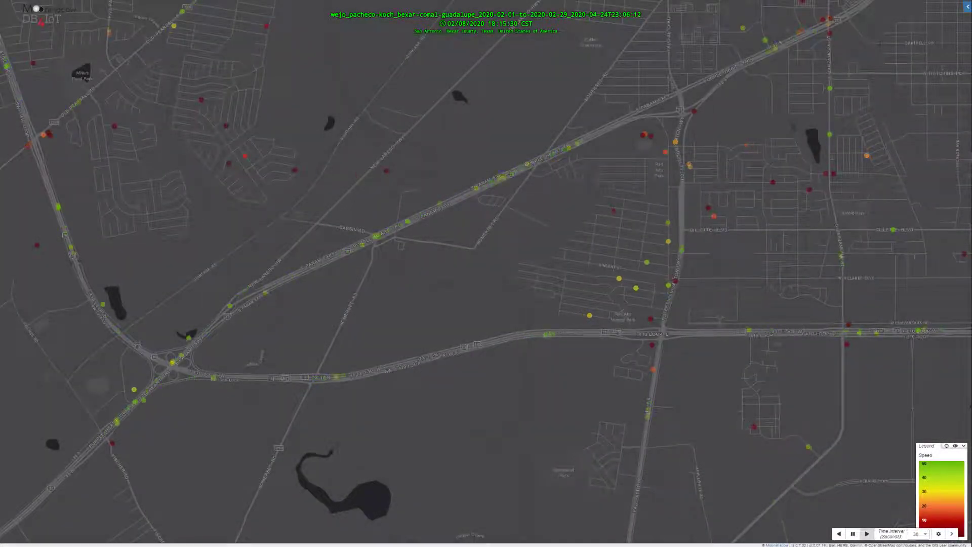
# Advance the San Antonio journey-point animation in 30-second steps through the 02/08/2020 evening
pyautogui.click(867, 533)
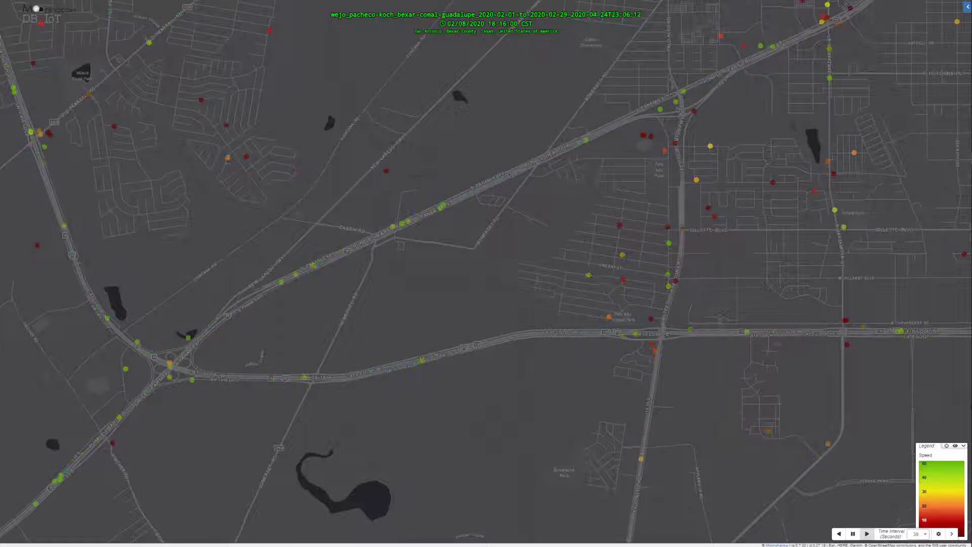
pyautogui.click(866, 533)
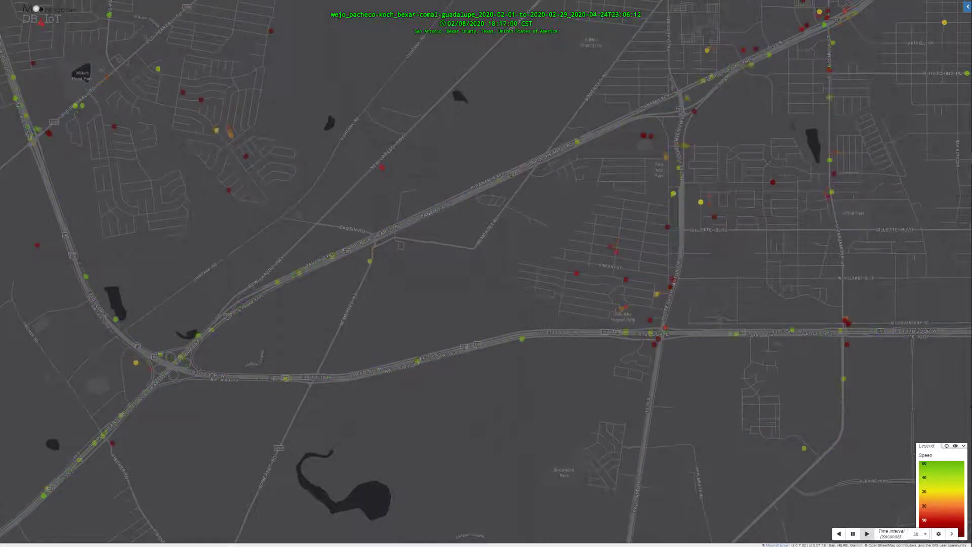
pyautogui.click(866, 533)
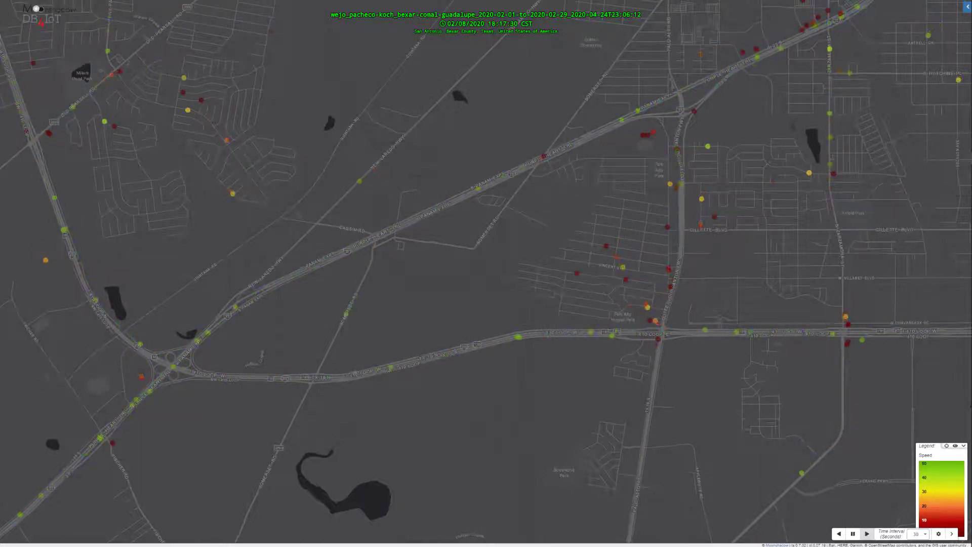
pyautogui.click(866, 533)
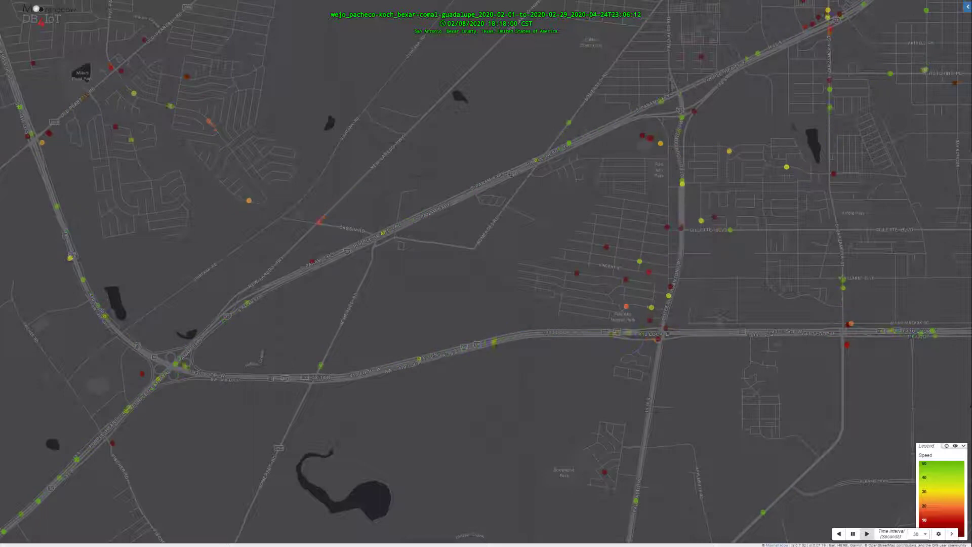
pyautogui.click(866, 533)
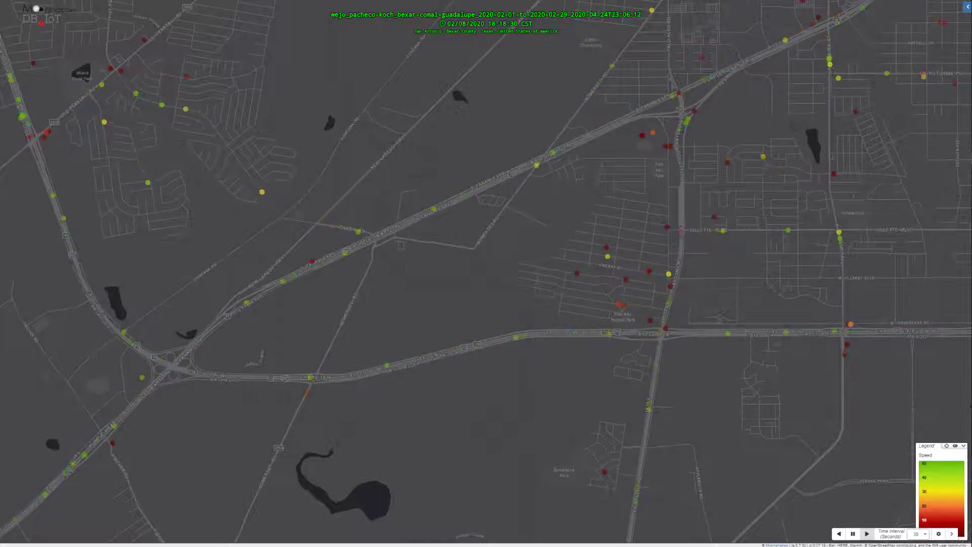
pyautogui.click(867, 533)
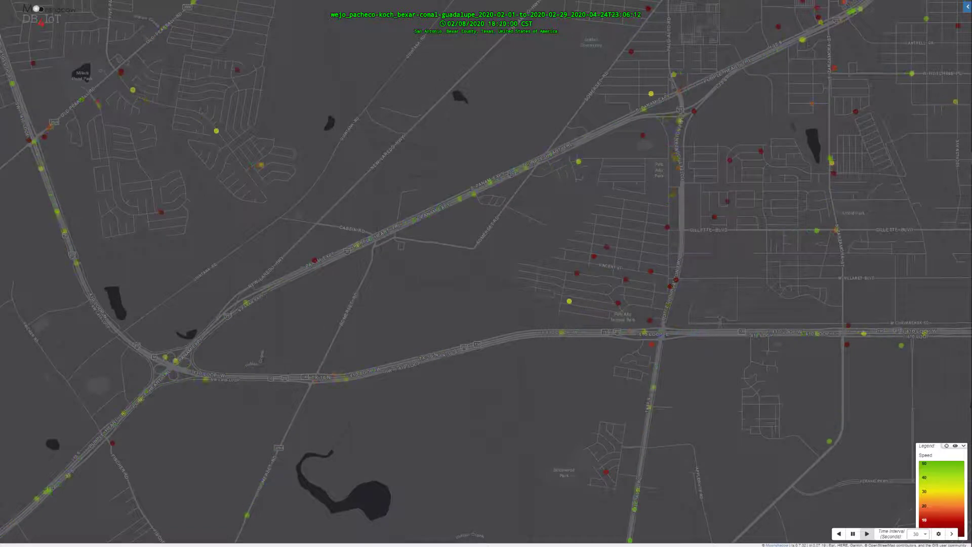
pyautogui.click(867, 533)
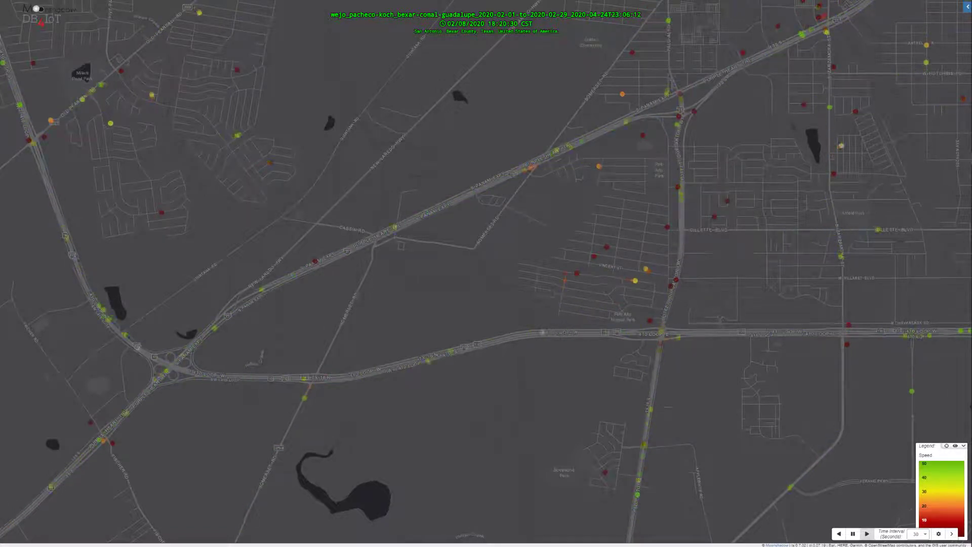
pyautogui.click(867, 533)
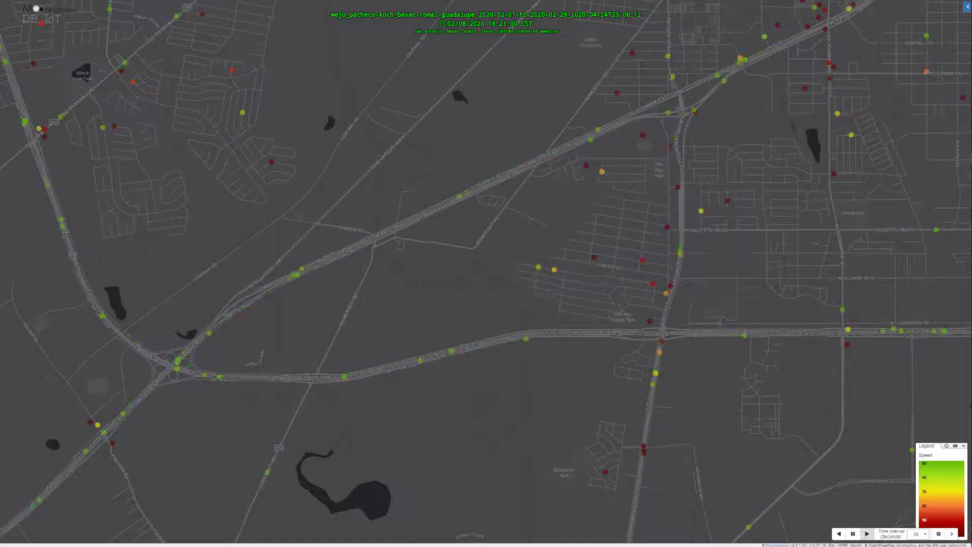
pyautogui.click(867, 534)
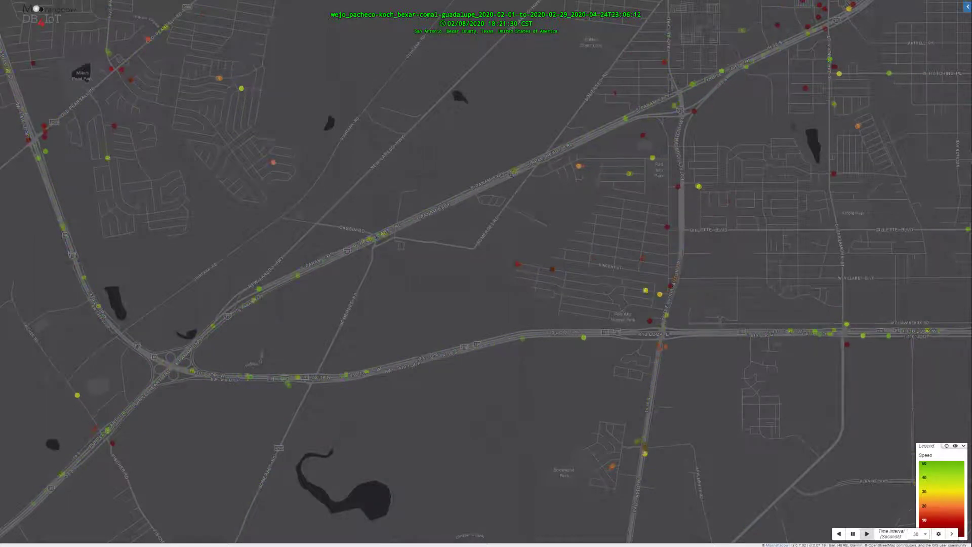
pyautogui.click(867, 533)
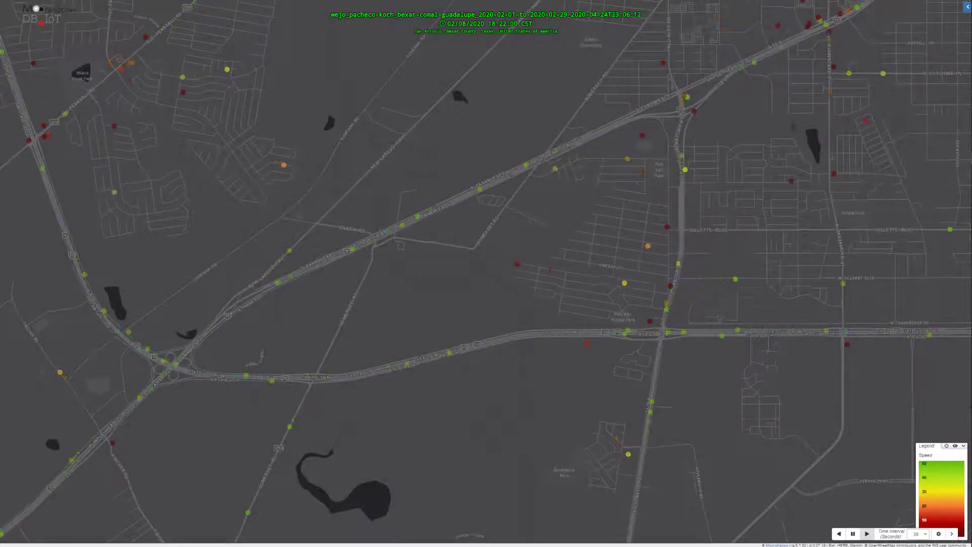
pyautogui.click(866, 533)
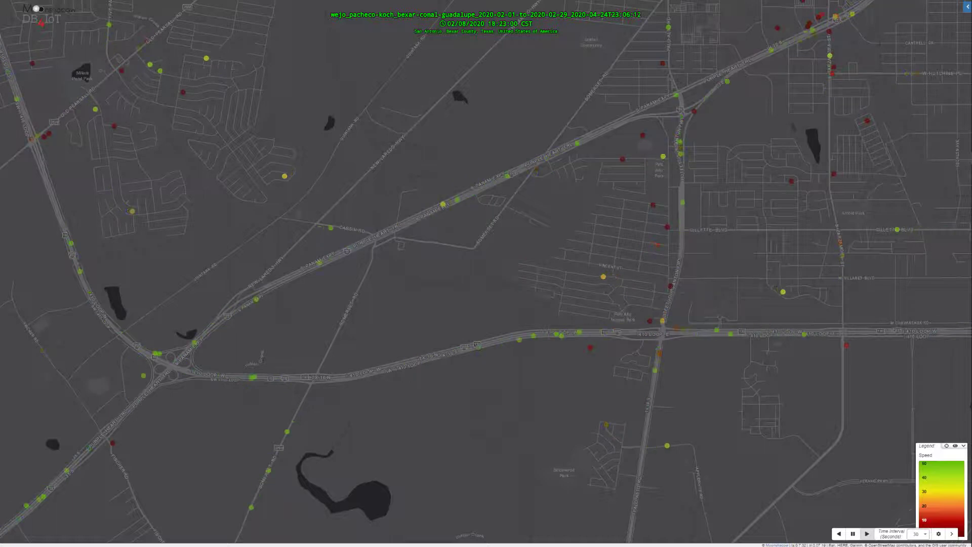
pyautogui.click(867, 533)
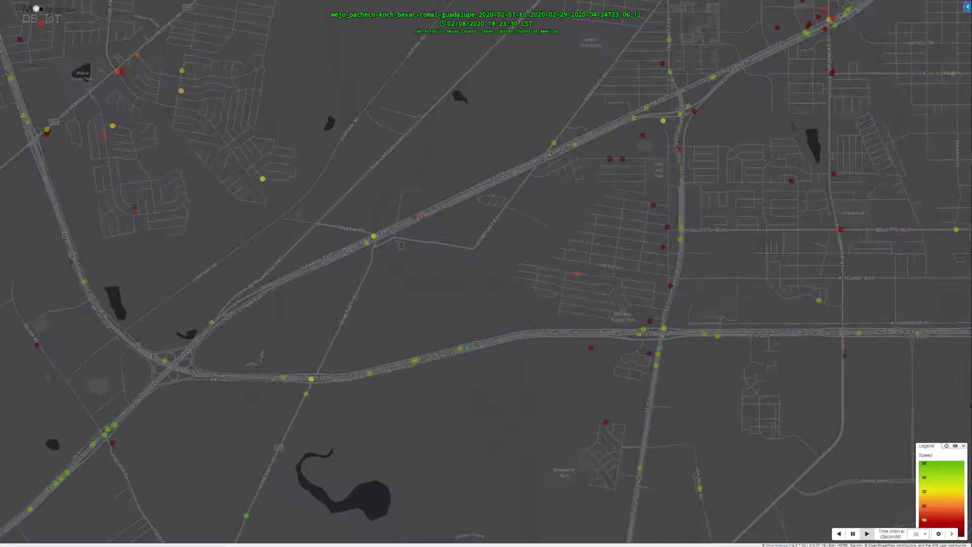
pyautogui.click(867, 533)
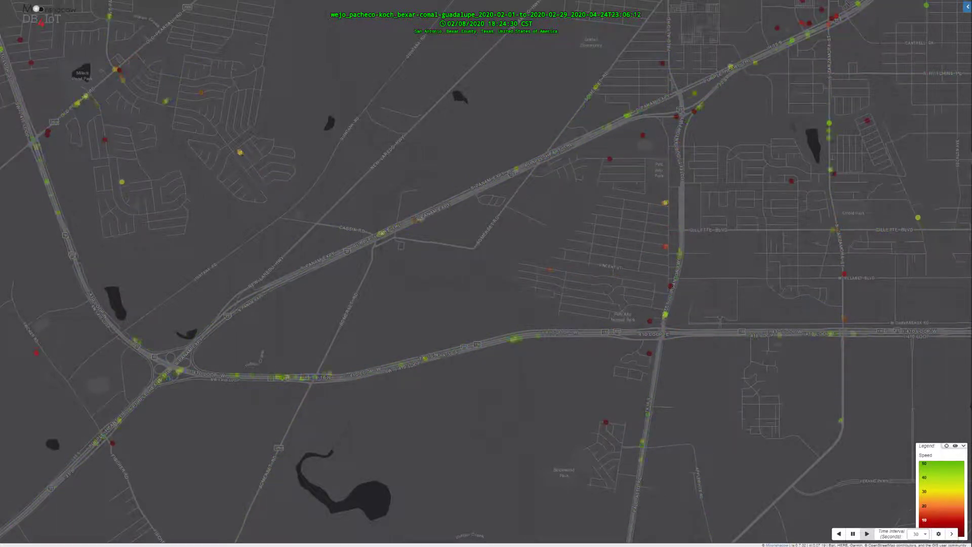
pyautogui.click(866, 533)
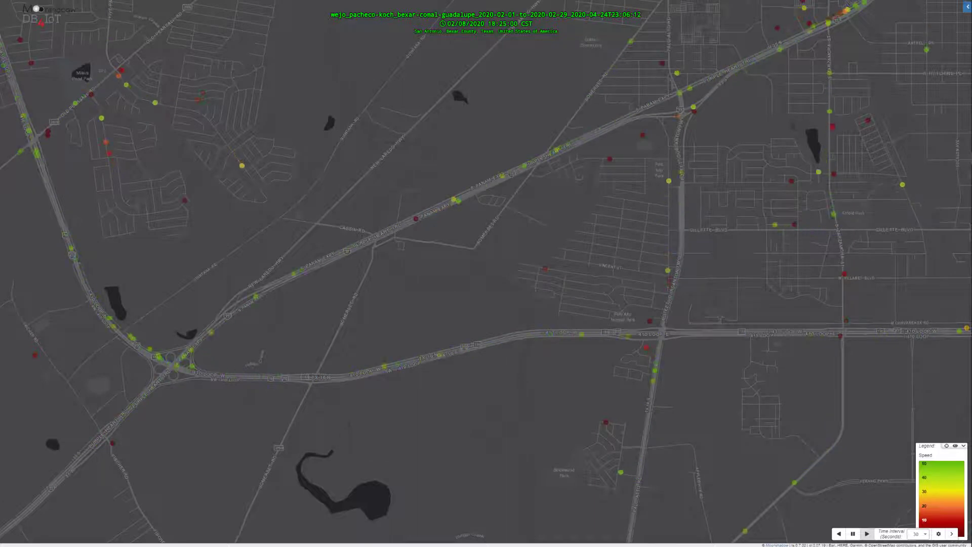
pyautogui.click(867, 533)
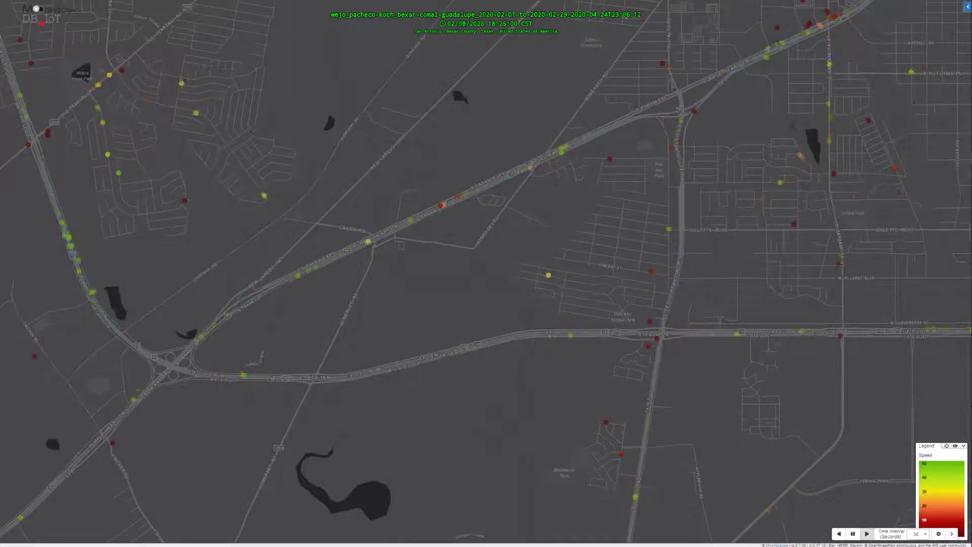
pyautogui.click(867, 533)
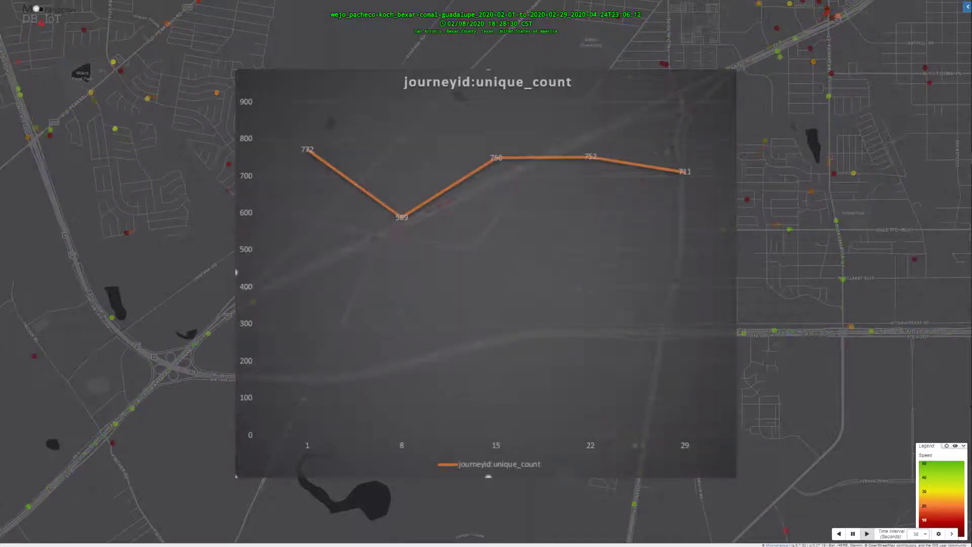
# Keep advancing playback while the Speed-over-time chart dips from about 100 to 20 and recovers
pyautogui.click(867, 533)
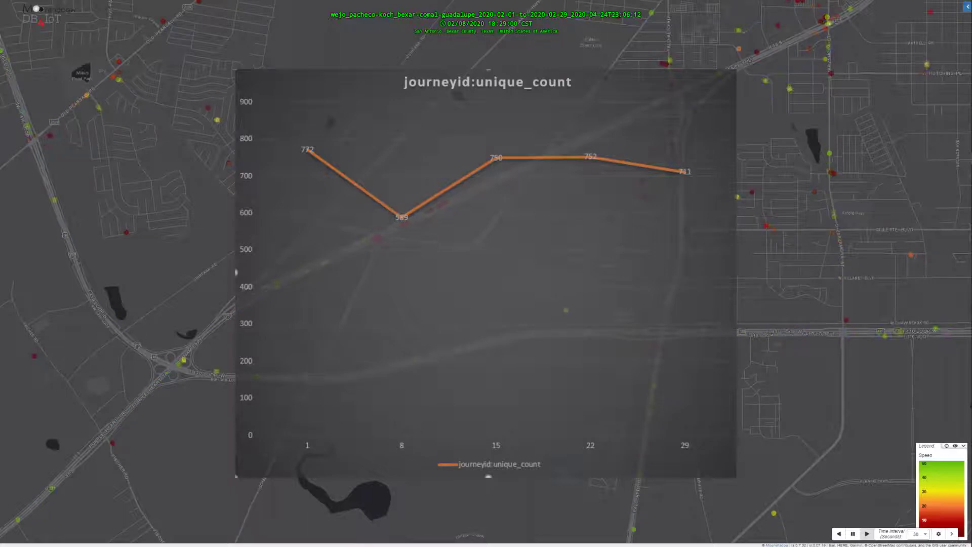
pyautogui.click(866, 533)
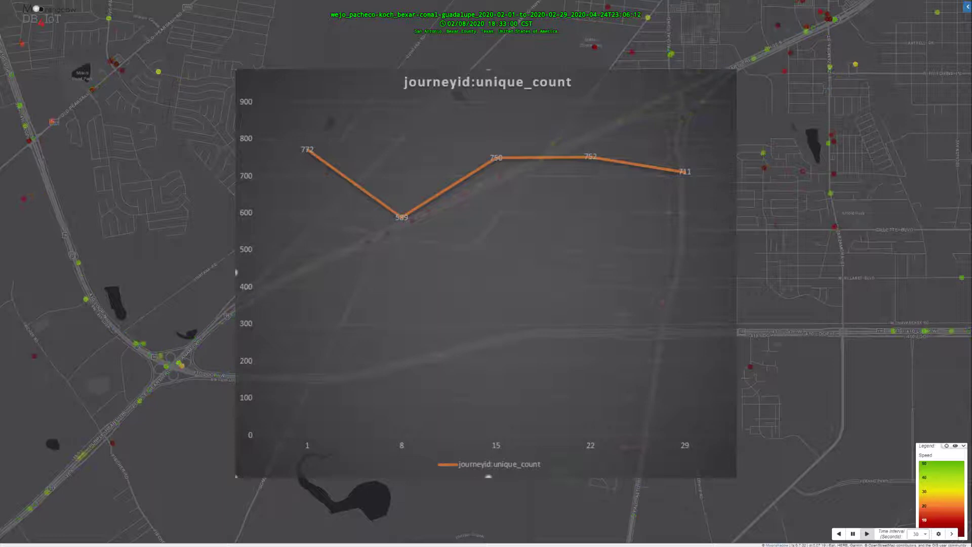
pyautogui.click(866, 533)
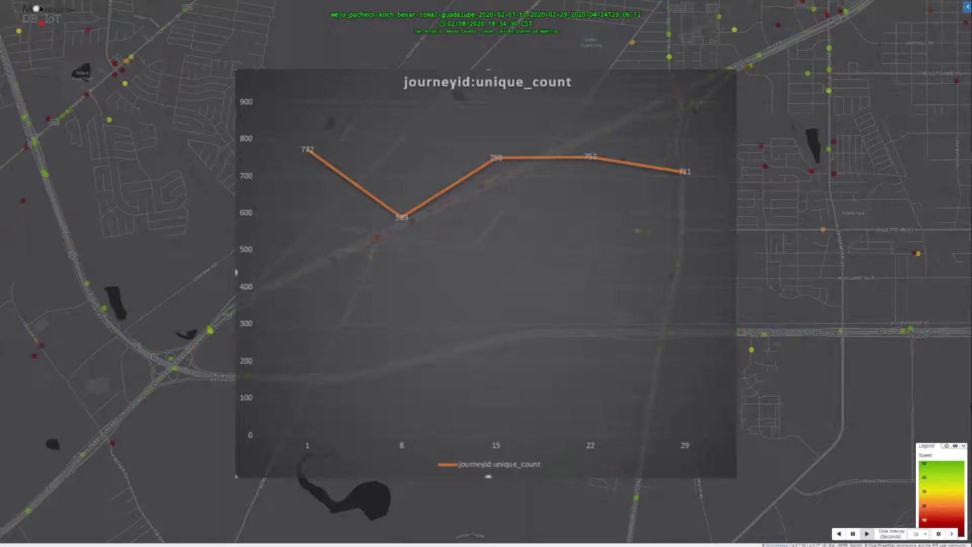
pyautogui.click(866, 533)
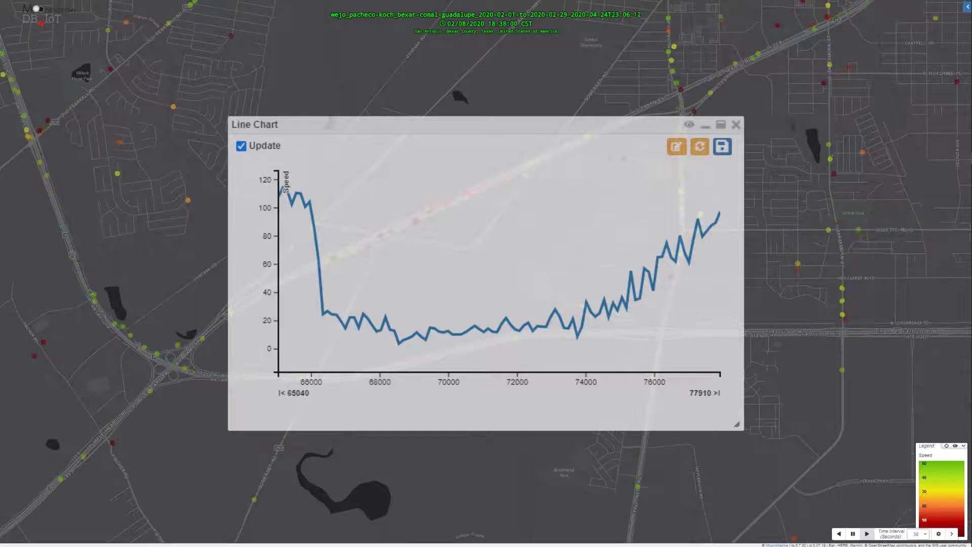
pyautogui.click(866, 533)
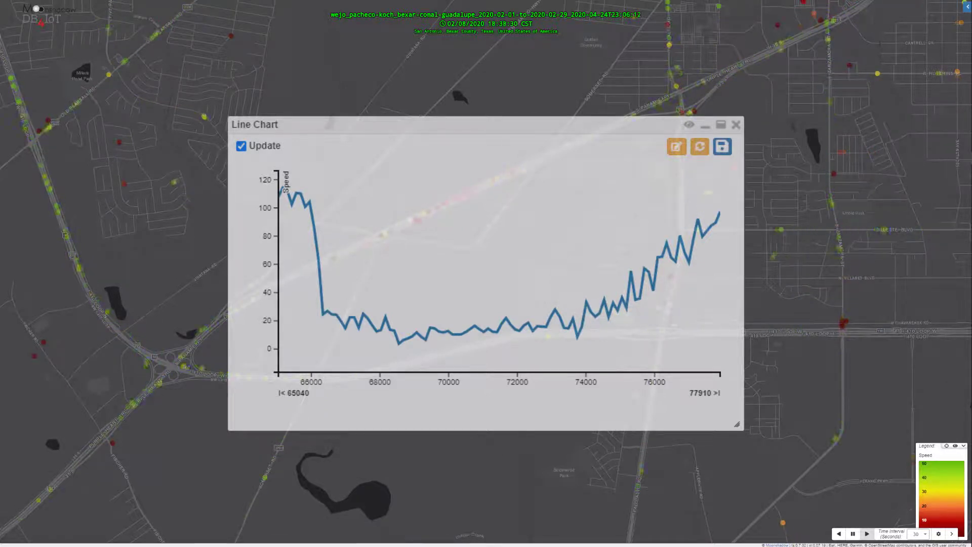